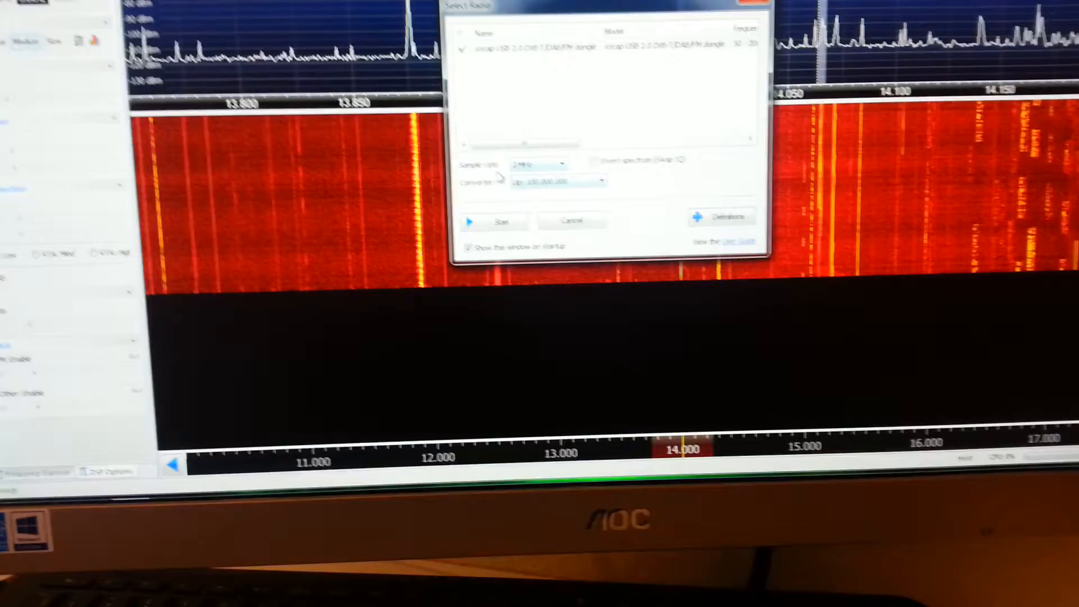
# Step: Start the USB dongle radio with the up-converter to receive the 40-metre band
pyautogui.click(494, 221)
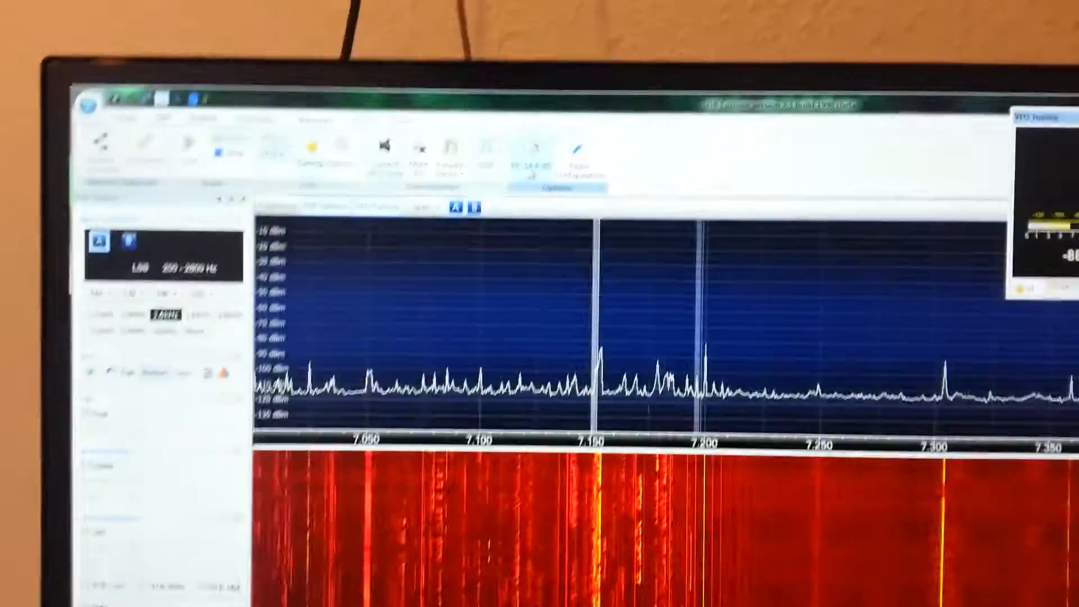
# Step: Open the RF gain dropdown, currently at 14.4 dB, from the ribbon
pyautogui.click(539, 144)
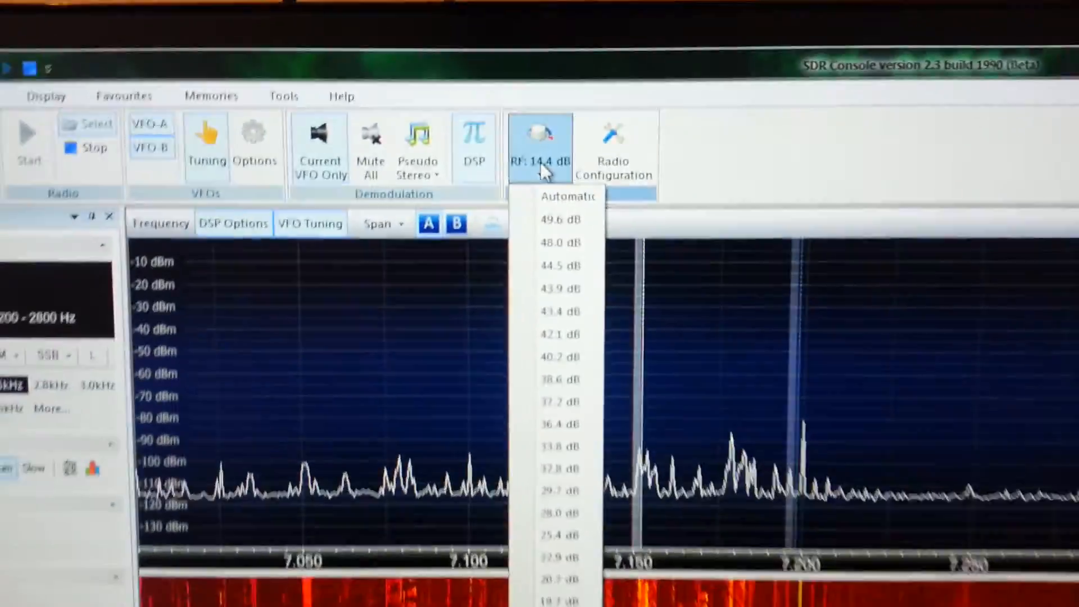